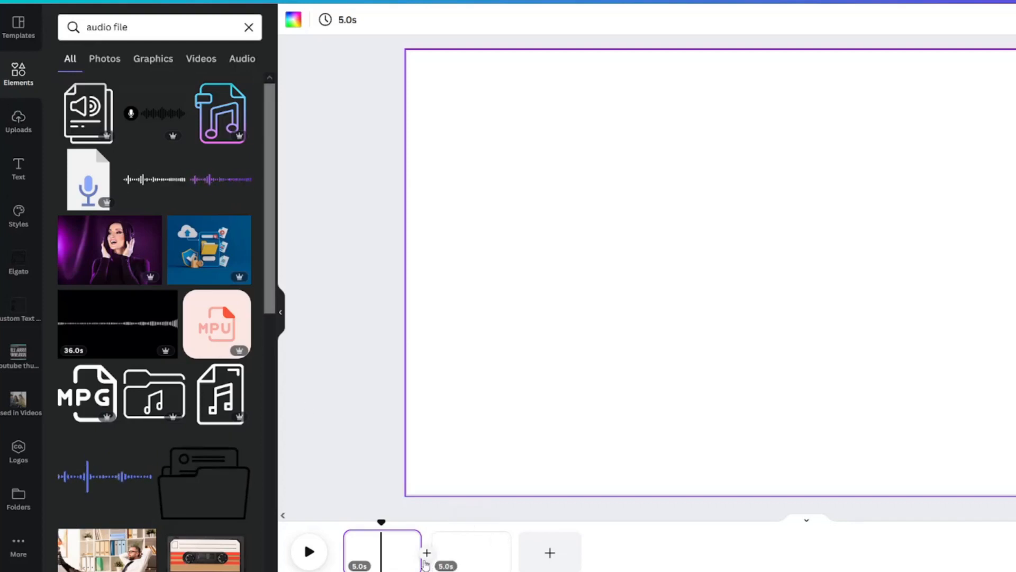
- Add the yellow sound-wave clip to page 1, then select page 2 in the timeline
{"action": "scroll", "scroll_direction": "down", "scroll_amount": 3}
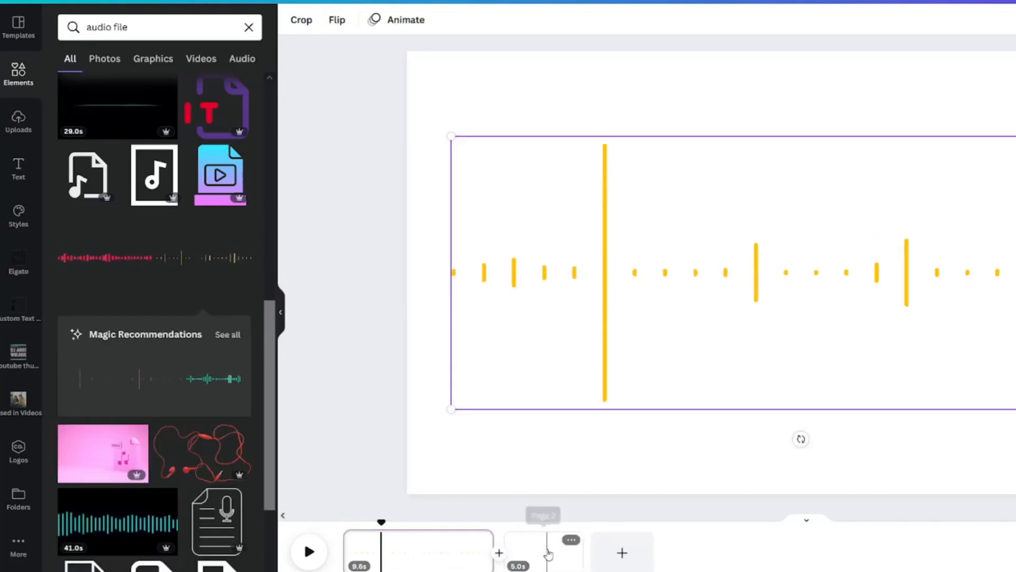
{"action": "left_click", "coordinate": [543, 552]}
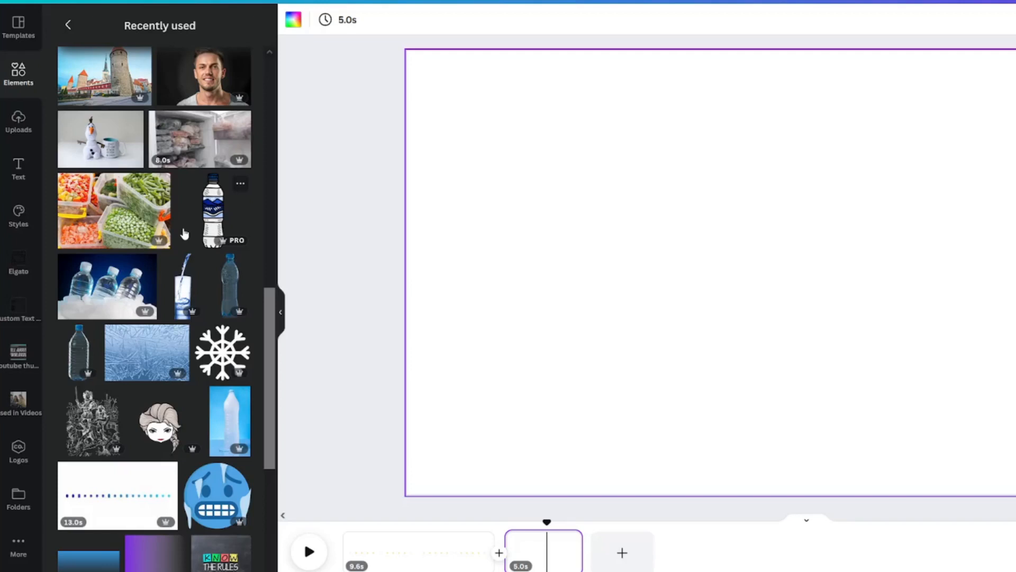
{"action": "scroll", "scroll_direction": "down", "scroll_amount": 3}
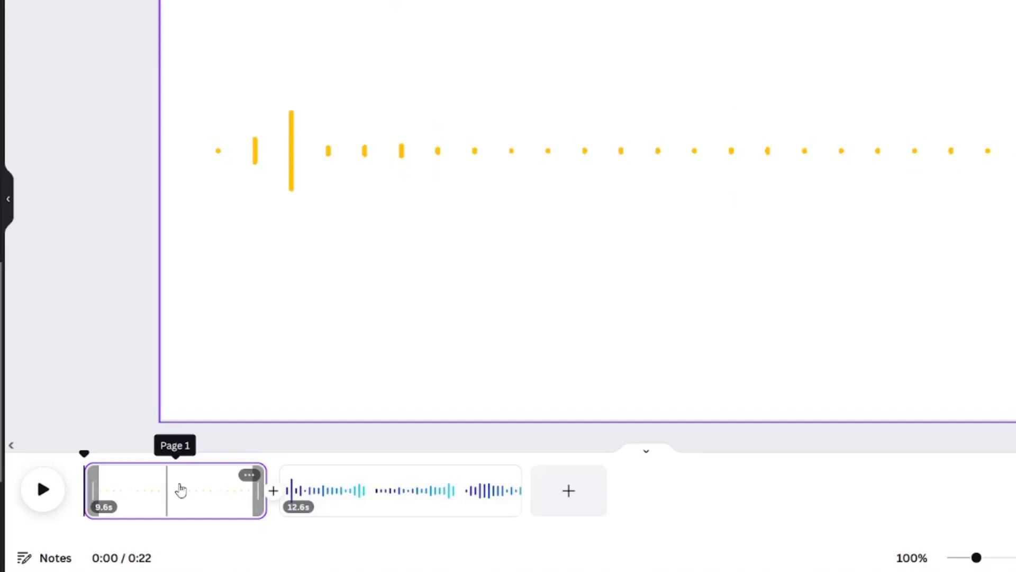
- Trim page 1 in the timeline to 4.9 seconds
{"action": "left_click_drag", "start_coordinate": [263, 491], "coordinate": [243, 490]}
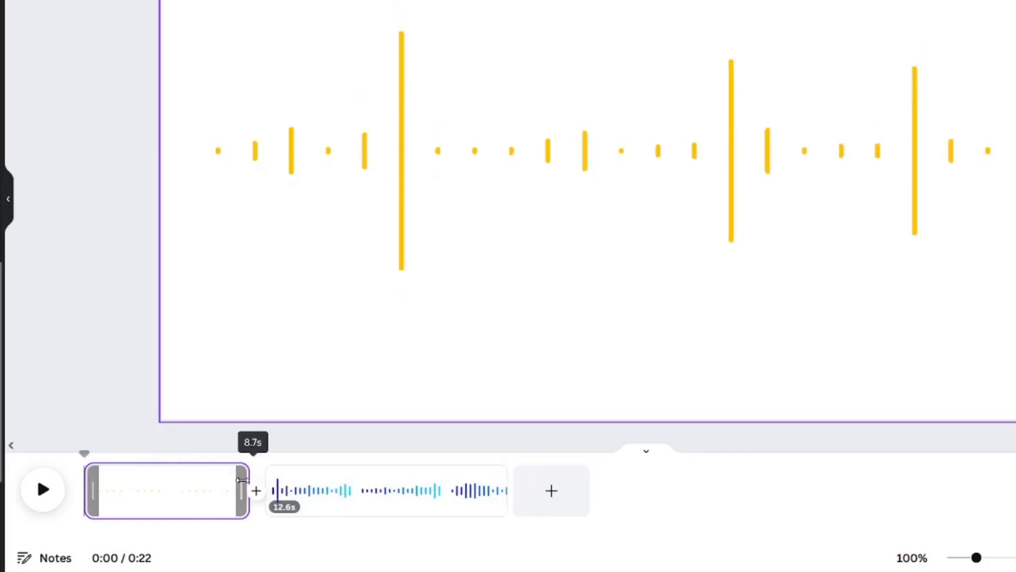
{"action": "left_click_drag", "start_coordinate": [241, 491], "coordinate": [176, 490]}
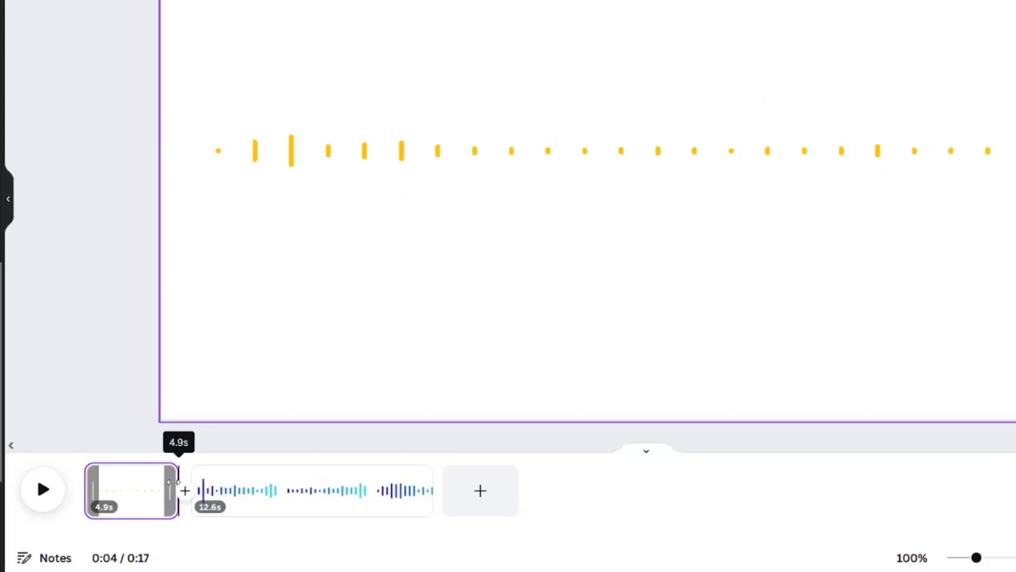
{"action": "left_click", "coordinate": [313, 490]}
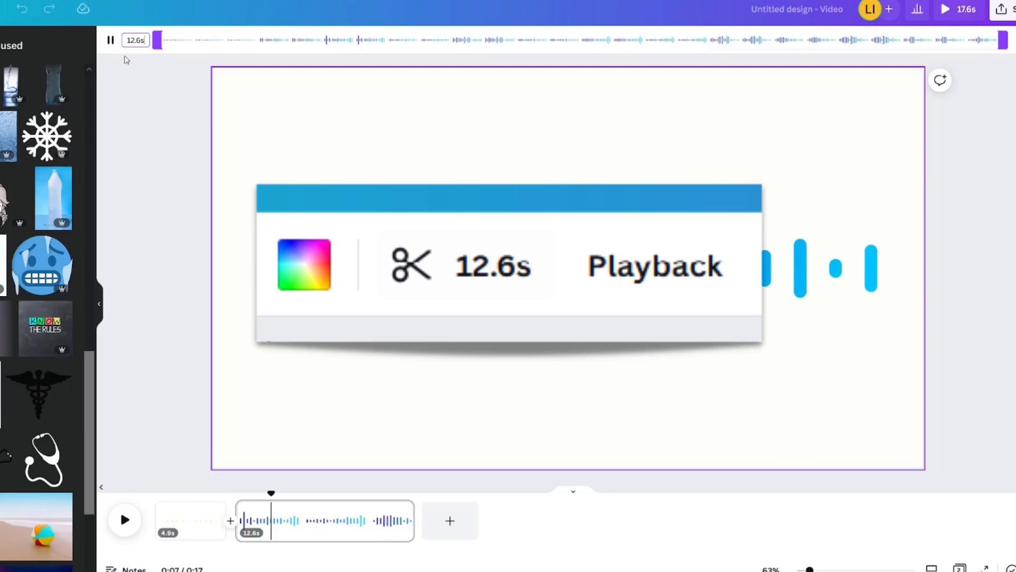
- Trim page 2's blue waveform clip down to 4.9 seconds
{"action": "left_click", "coordinate": [135, 40]}
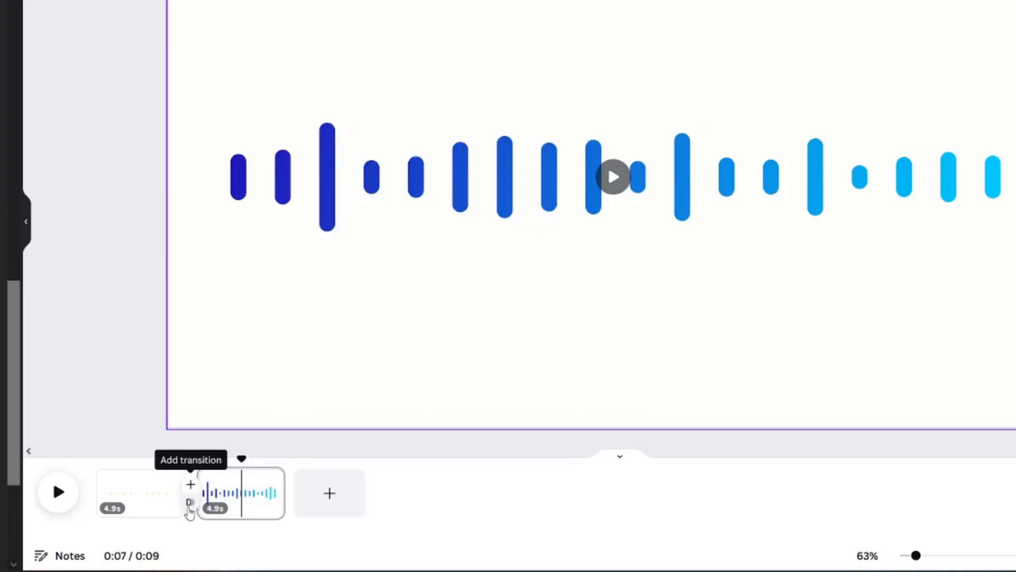
- Bring up the transitions list for the join between the two 4.9-second pages
{"action": "left_click", "coordinate": [139, 493]}
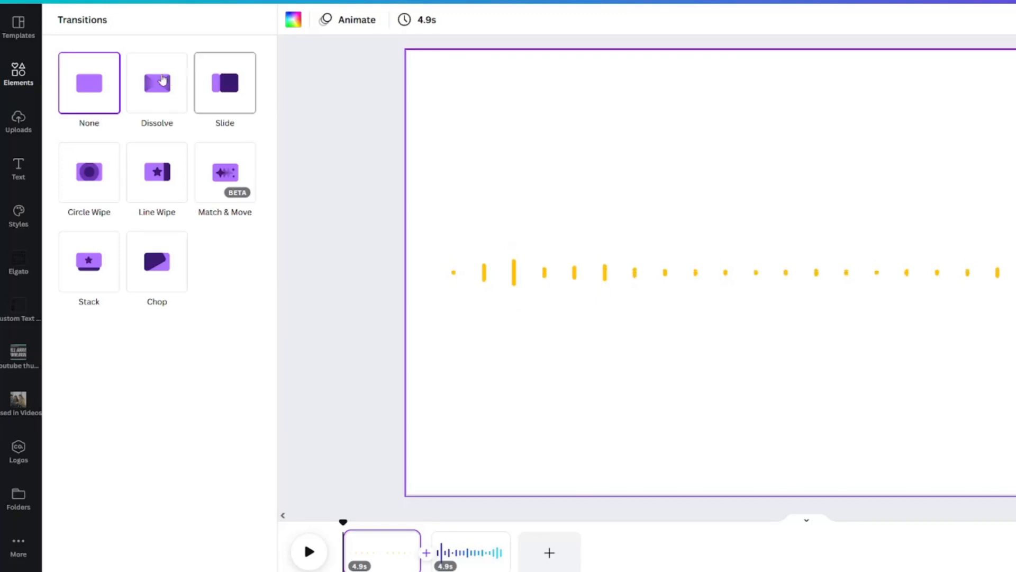
- Apply Dissolve, extend its duration to 2.4 seconds, and preview the video
{"action": "left_click", "coordinate": [156, 83]}
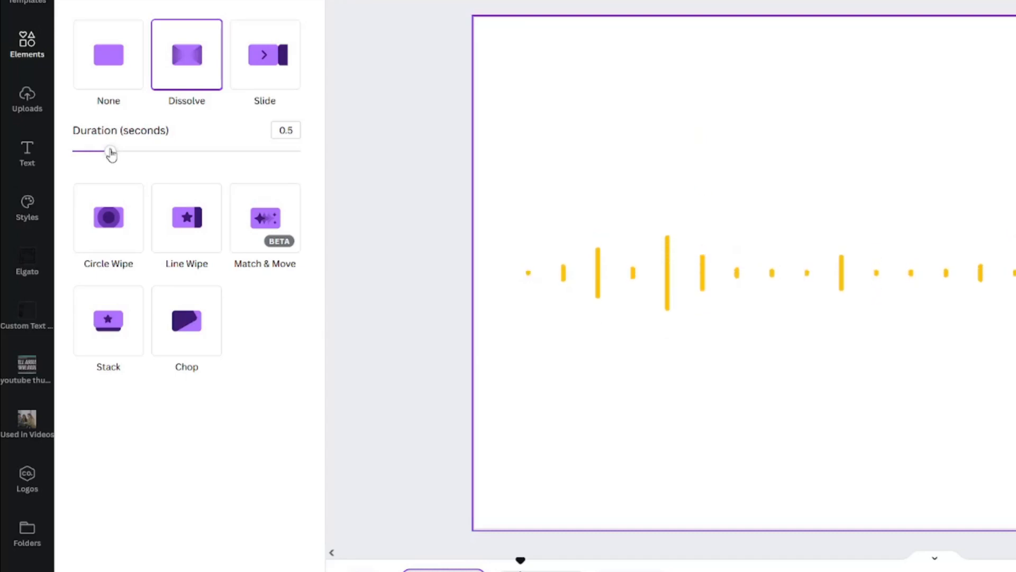
{"action": "left_click_drag", "start_coordinate": [108, 151], "coordinate": [115, 151]}
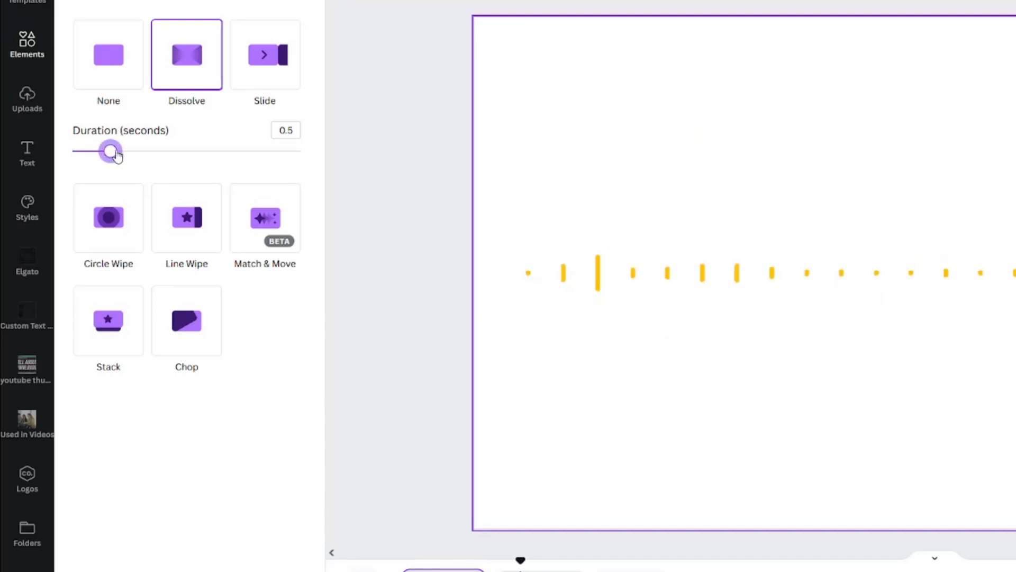
{"action": "left_click_drag", "start_coordinate": [112, 150], "coordinate": [234, 150]}
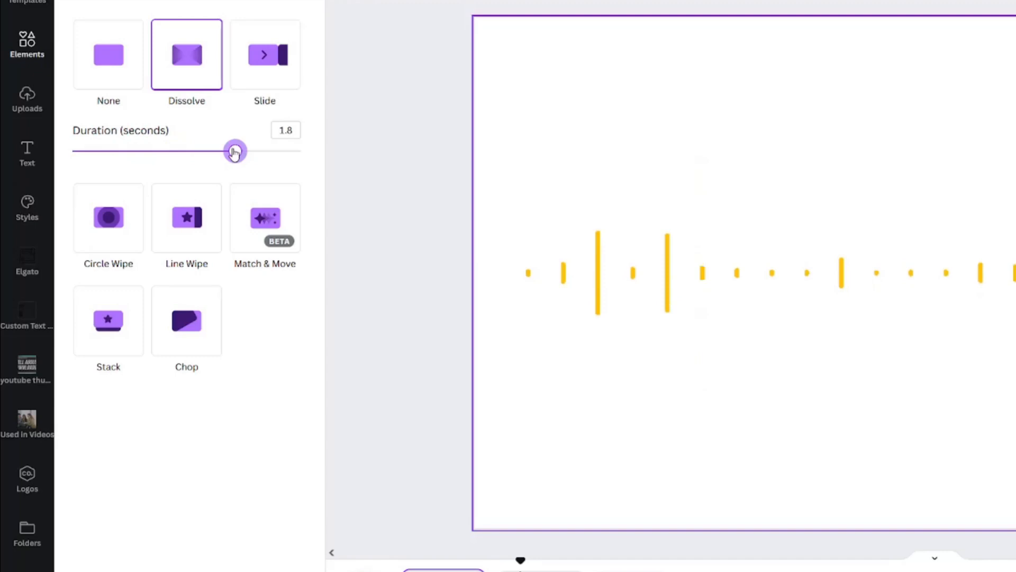
{"action": "left_click_drag", "start_coordinate": [235, 150], "coordinate": [227, 151]}
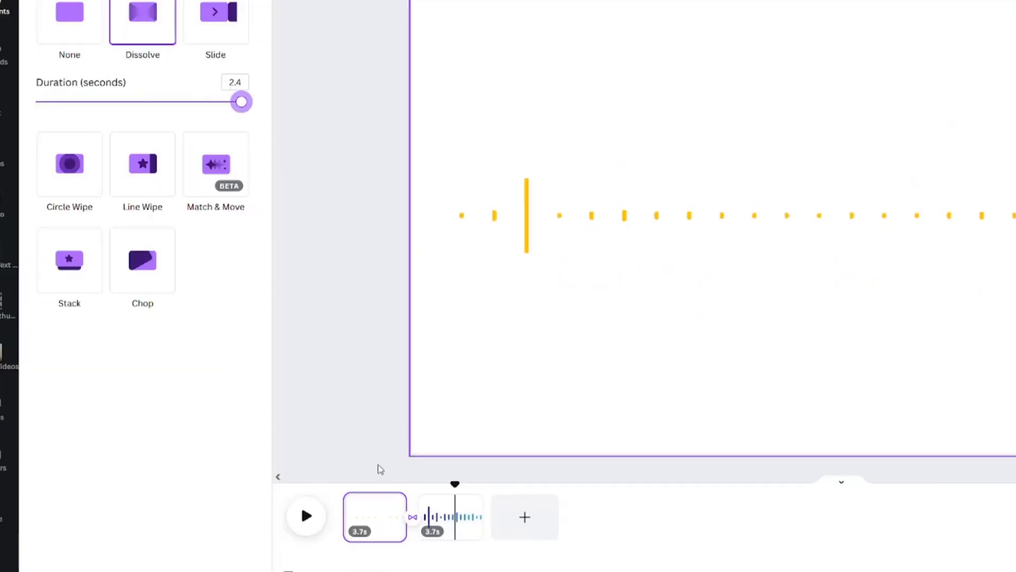
{"action": "left_click_drag", "start_coordinate": [241, 101], "coordinate": [117, 102]}
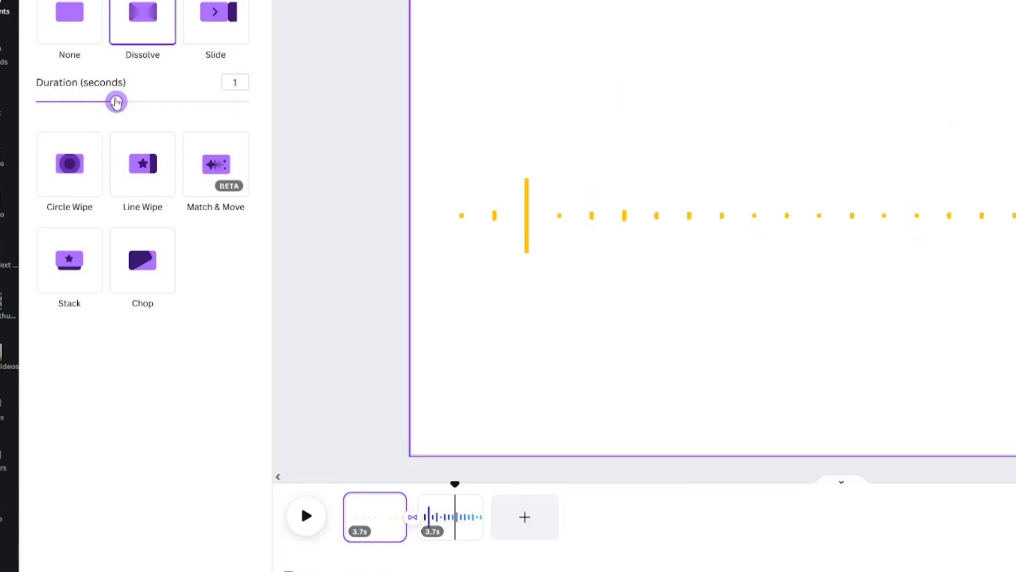
{"action": "left_click_drag", "start_coordinate": [116, 102], "coordinate": [216, 102]}
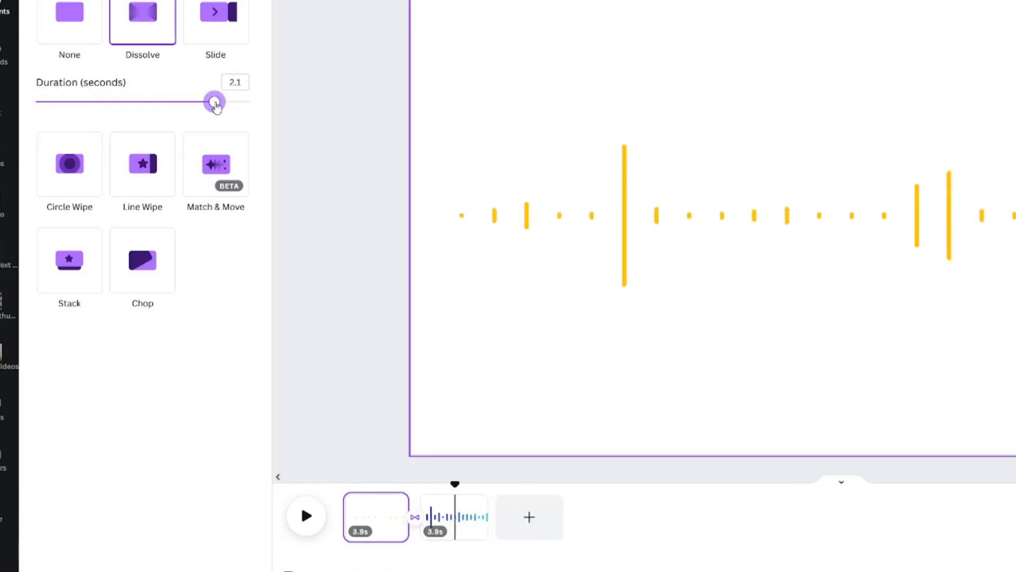
{"action": "left_click_drag", "start_coordinate": [216, 101], "coordinate": [242, 102]}
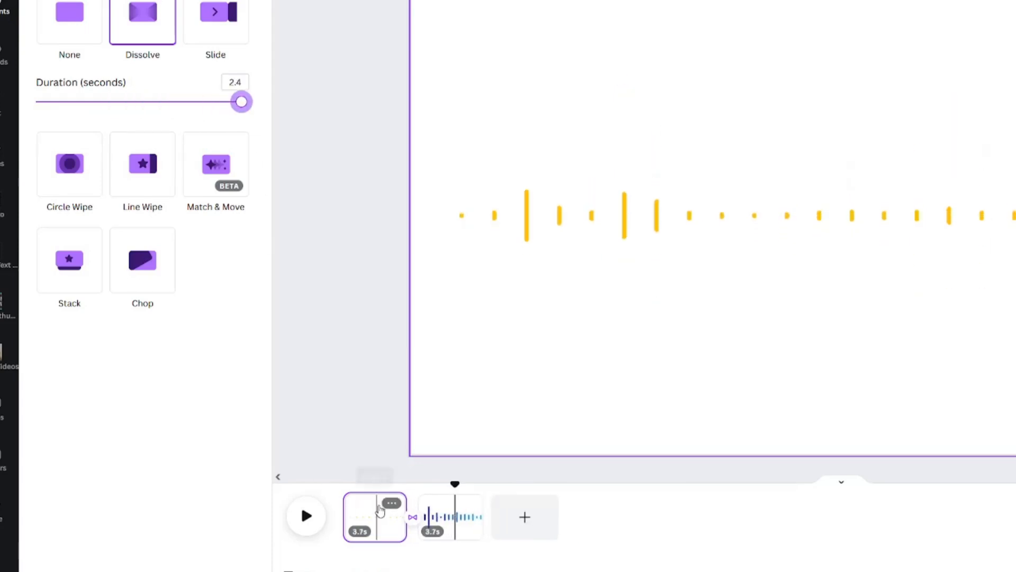
{"action": "left_click", "coordinate": [307, 515]}
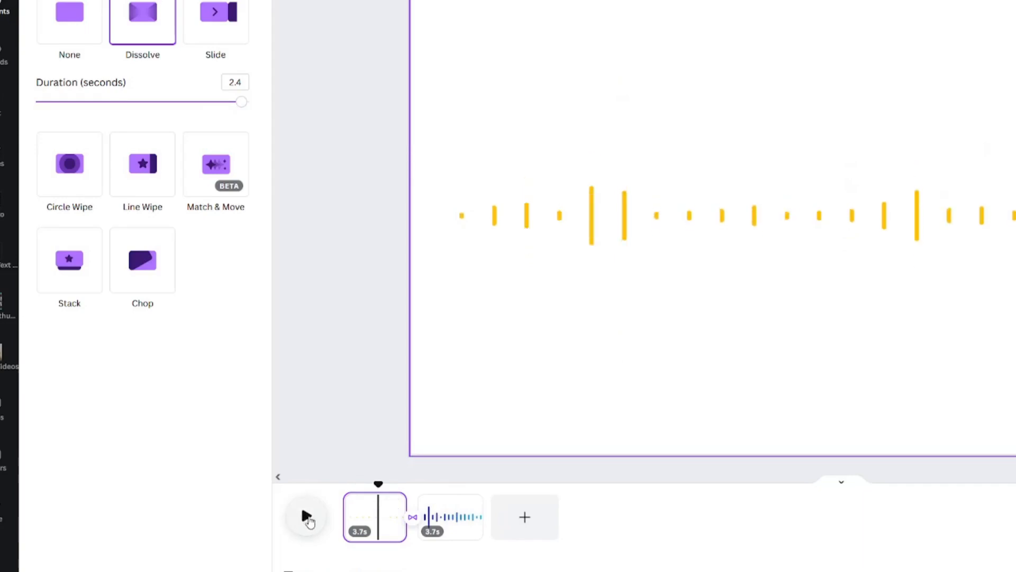
{"action": "left_click", "coordinate": [308, 516]}
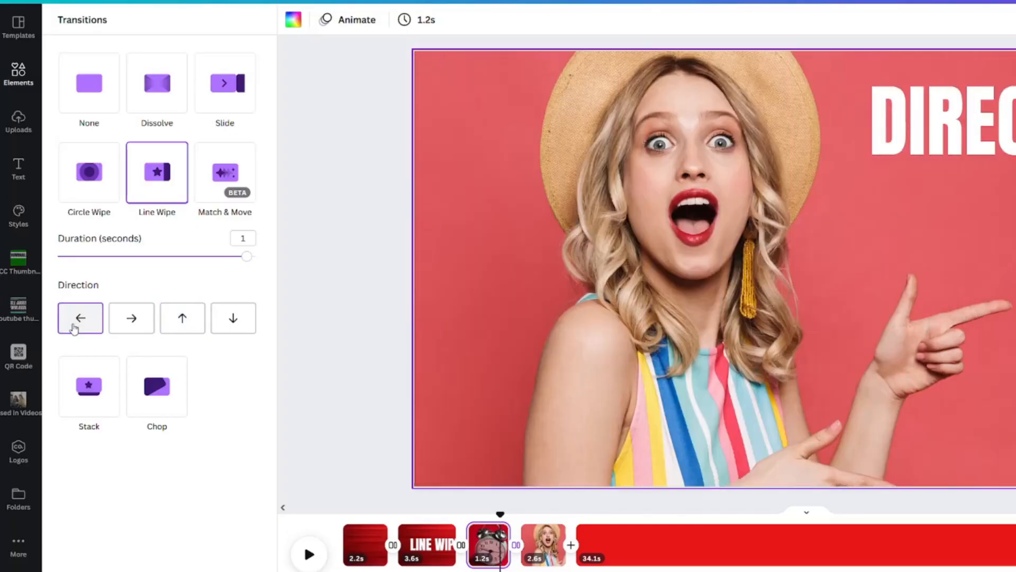
{"action": "mouse_move", "coordinate": [131, 318]}
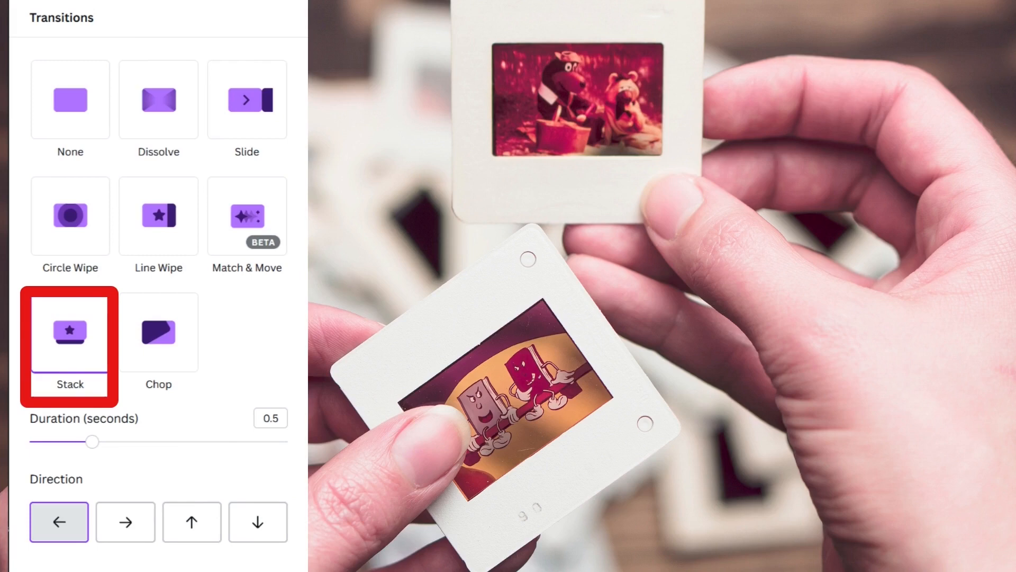
- Apply the Stack transition with its direction set to left
{"action": "left_click", "coordinate": [70, 331]}
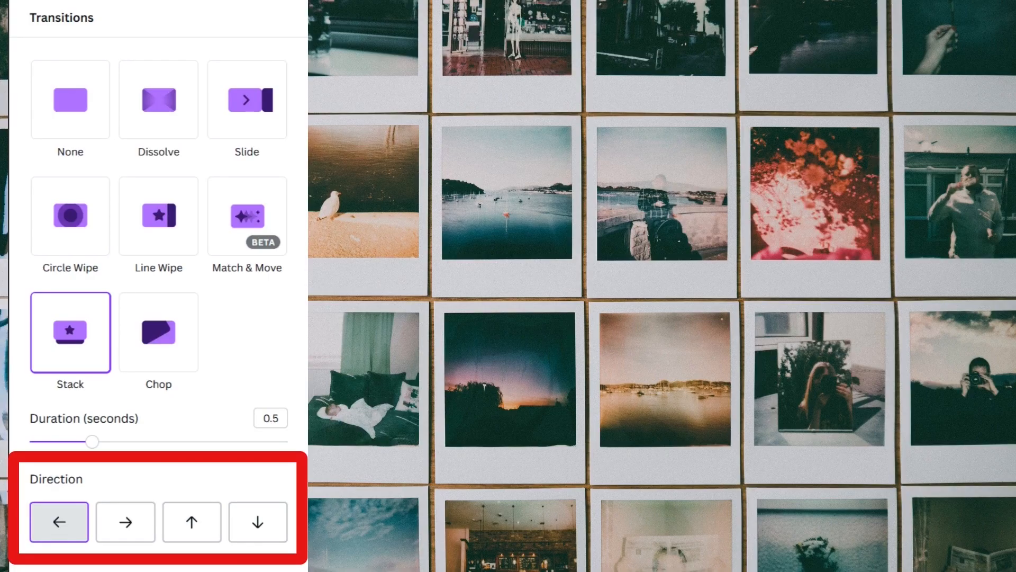
{"action": "left_click", "coordinate": [158, 332]}
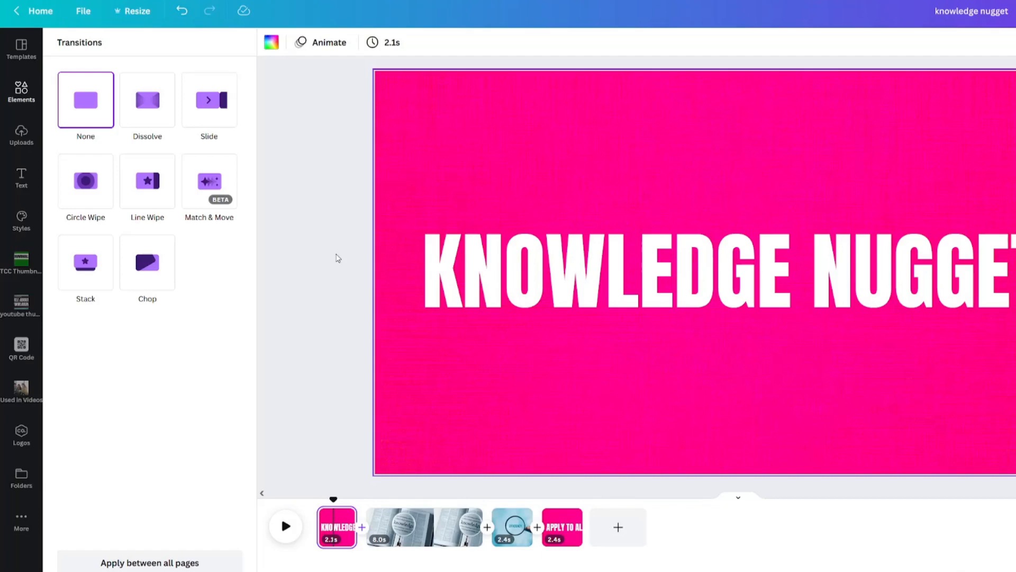
{"action": "mouse_move", "coordinate": [310, 224]}
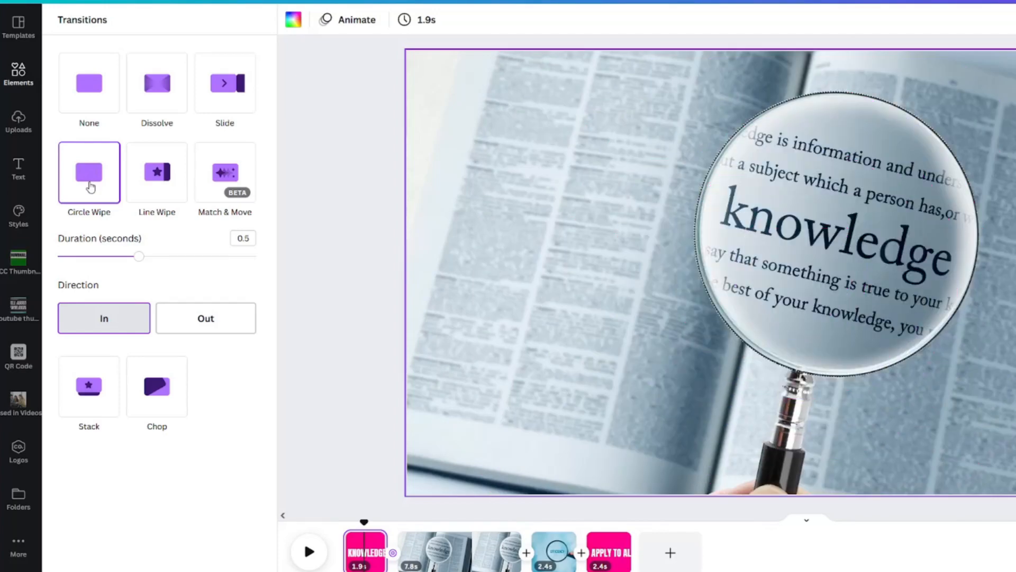
- Select Circle Wipe and apply it between all pages
{"action": "left_click", "coordinate": [89, 171]}
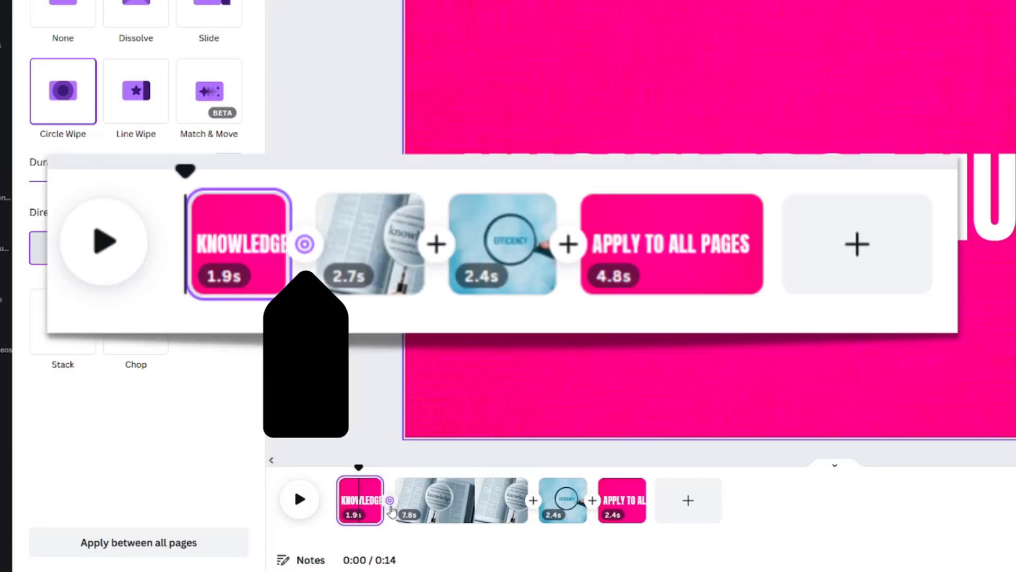
{"action": "mouse_move", "coordinate": [532, 514]}
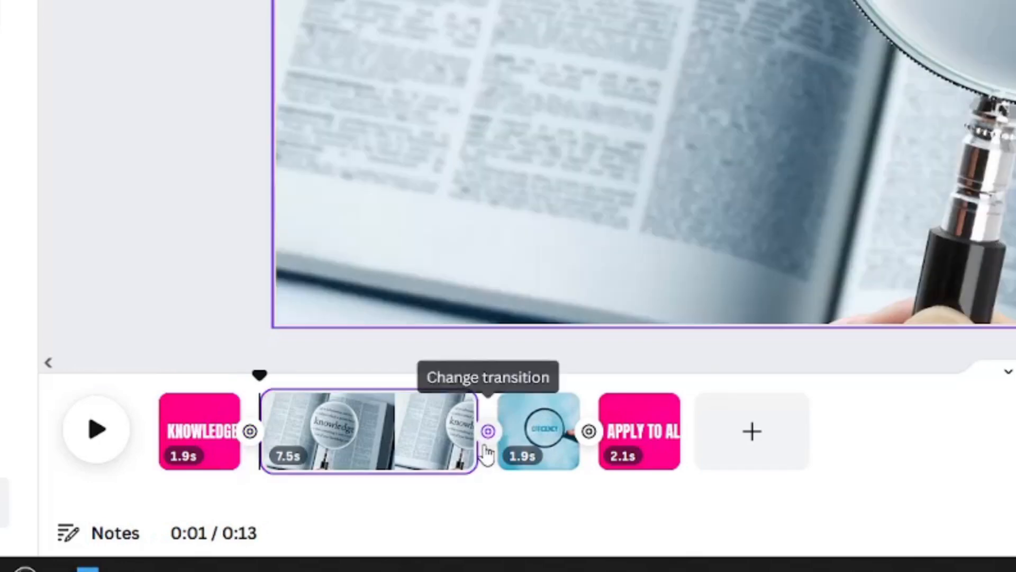
{"action": "mouse_move", "coordinate": [509, 448]}
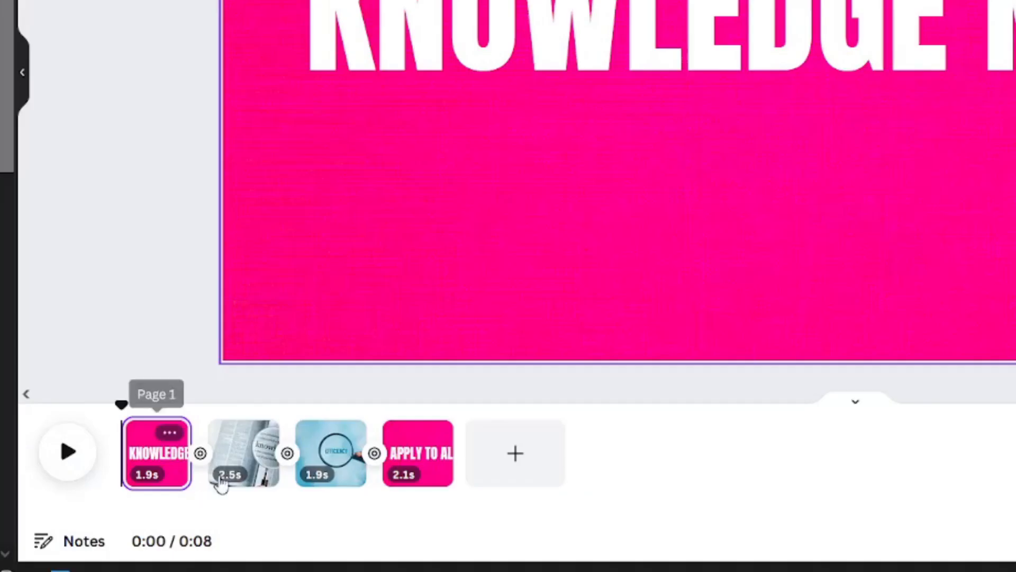
{"action": "mouse_move", "coordinate": [289, 463]}
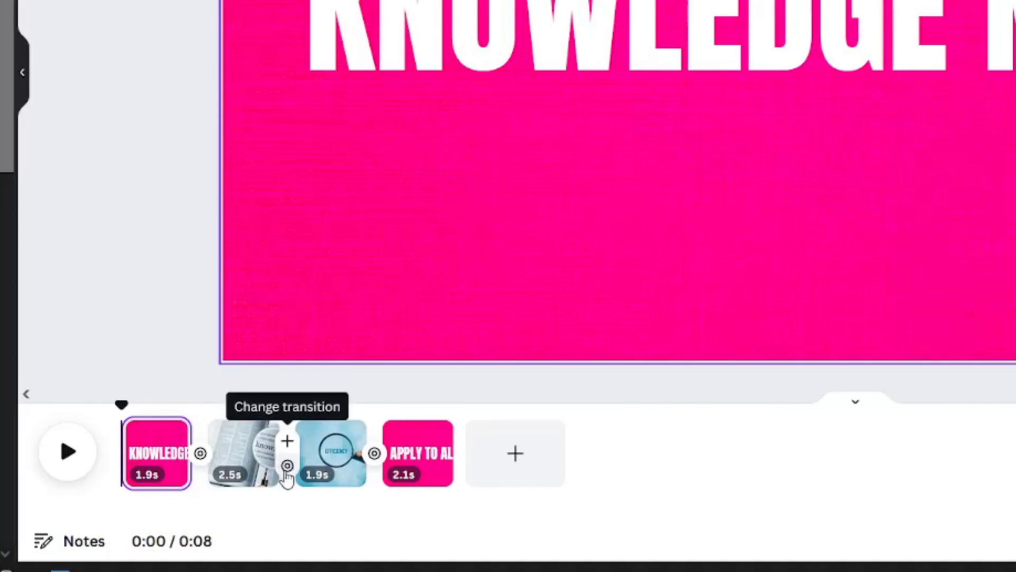
- Set the Circle Wipe between pages 2 and 3 to Out
{"action": "left_click", "coordinate": [286, 467]}
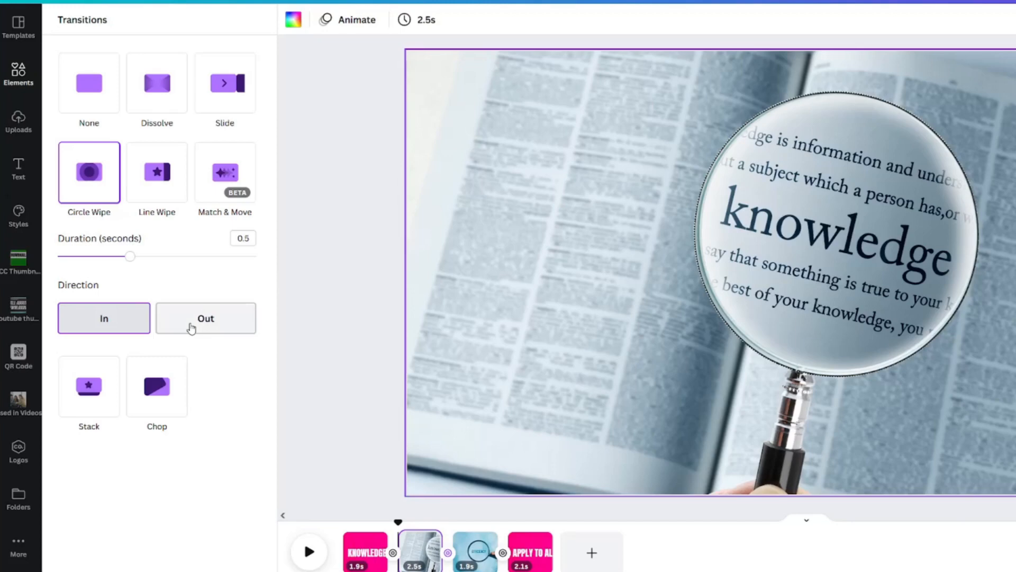
{"action": "left_click", "coordinate": [205, 318]}
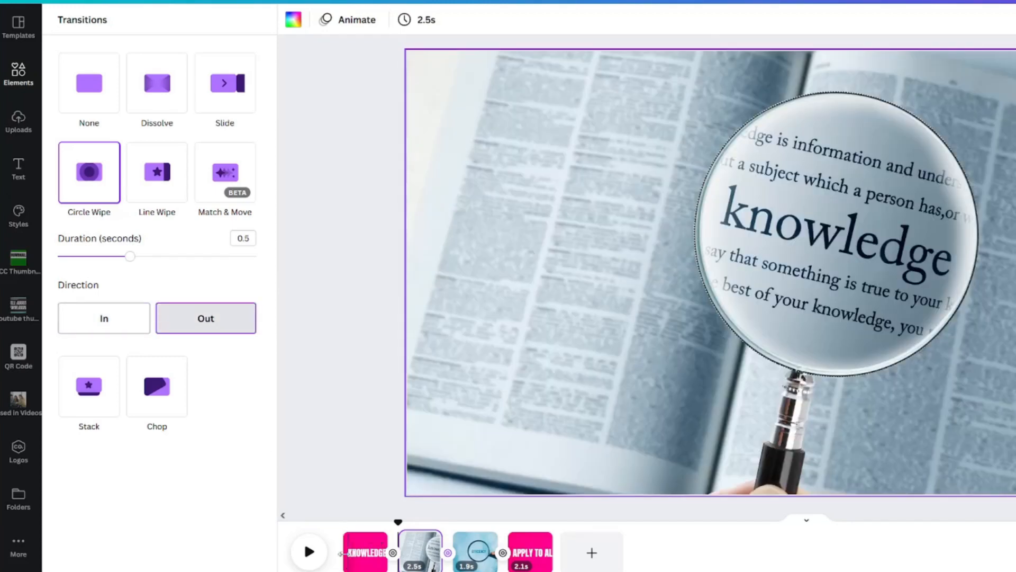